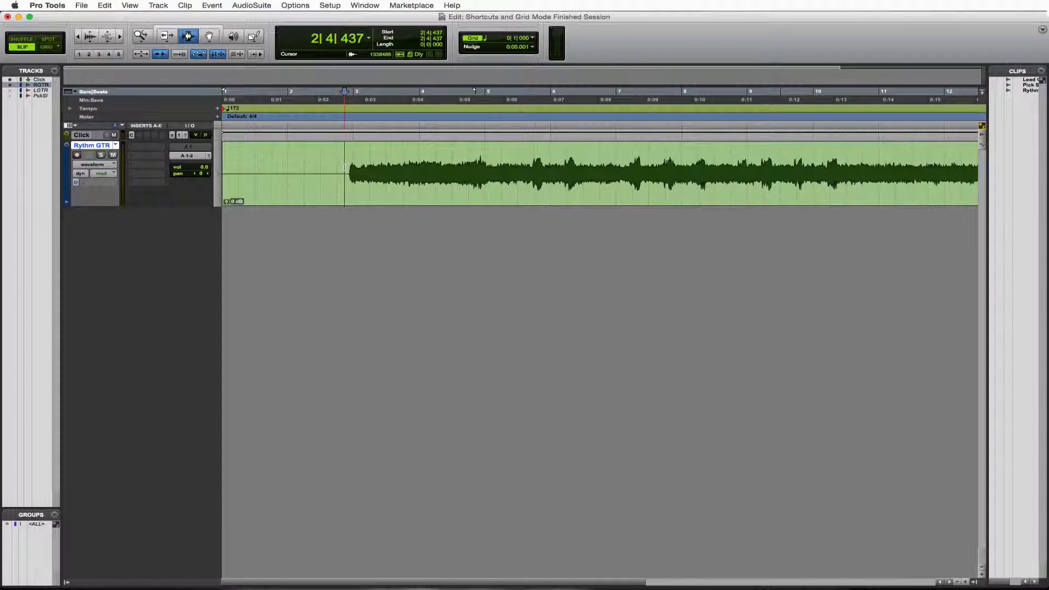
# Add two new mono audio tracks, Audio 1 and Audio 2, below Rythm GTR
pyautogui.press('space')
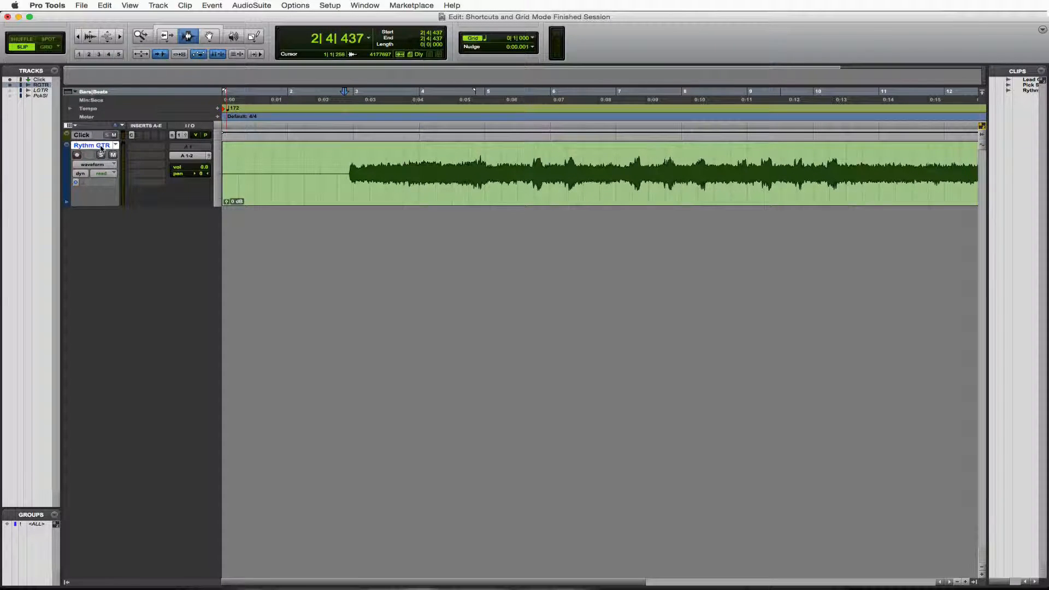
pyautogui.click(158, 6)
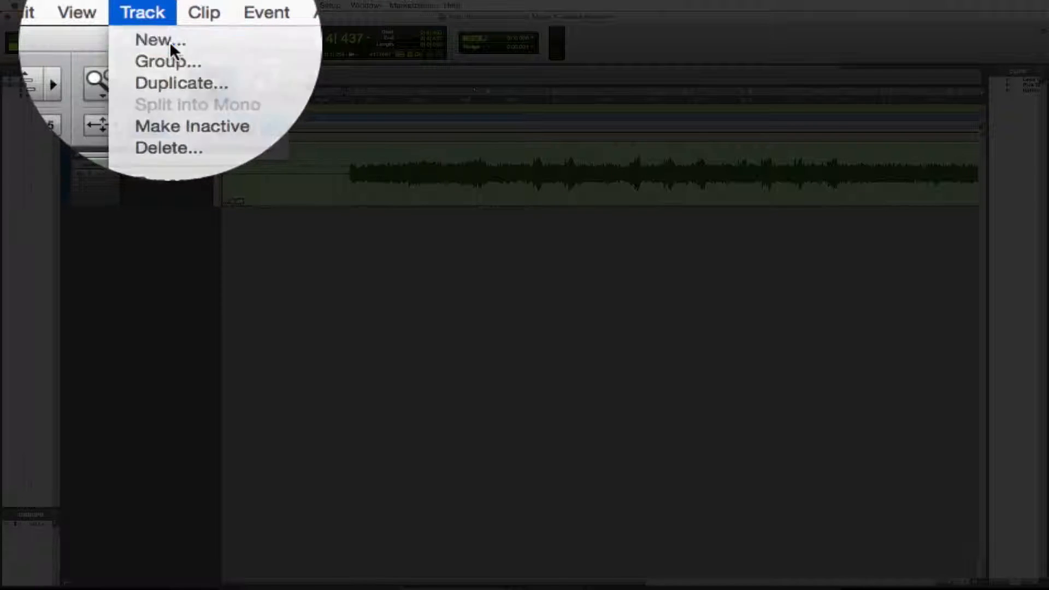
pyautogui.click(159, 40)
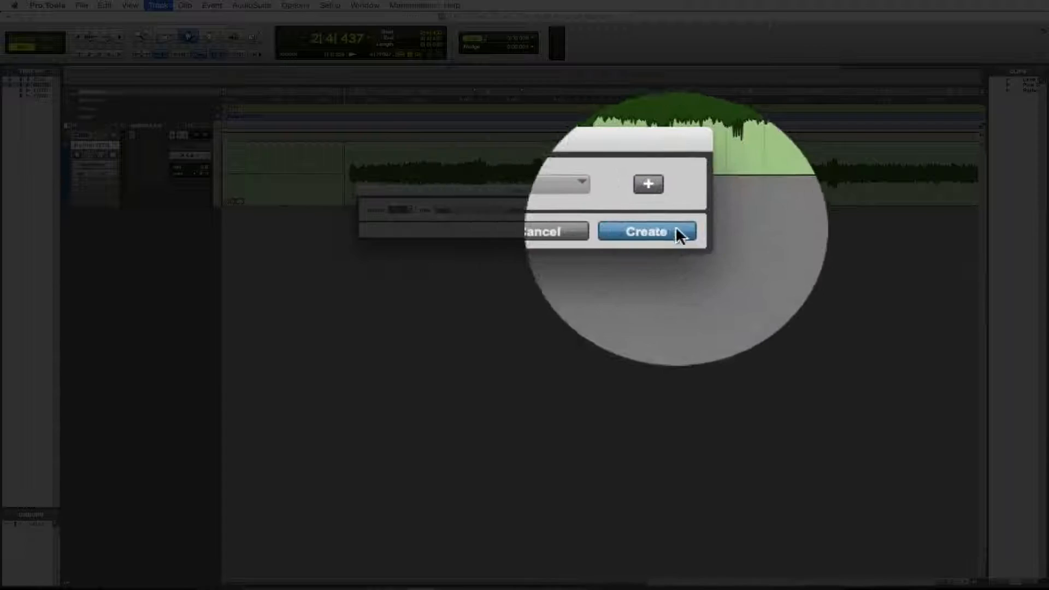
pyautogui.click(644, 232)
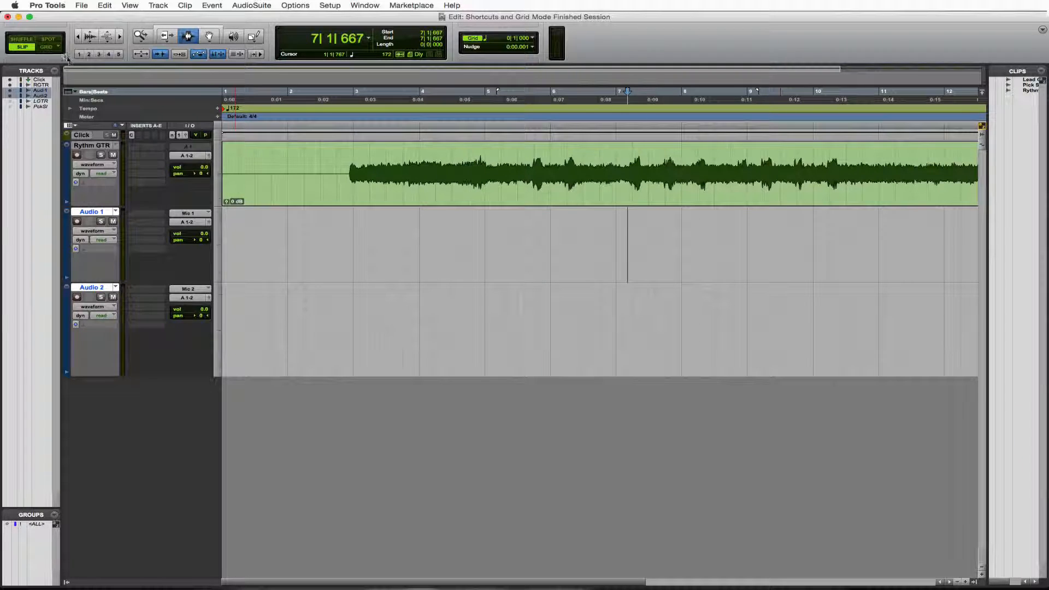
# Turn on Grid mode in the Edit window so edits snap to bars
pyautogui.click(47, 47)
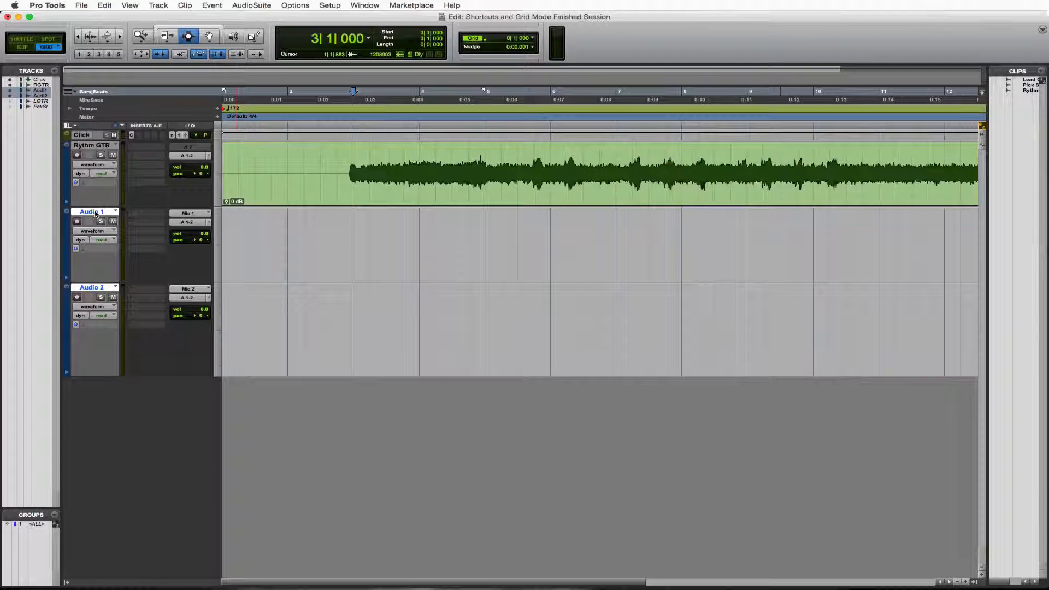
# Rename Audio 1 to 'Guitar Beat Left' and Audio 2 to 'Guitar Beat Right'
pyautogui.doubleClick(91, 212)
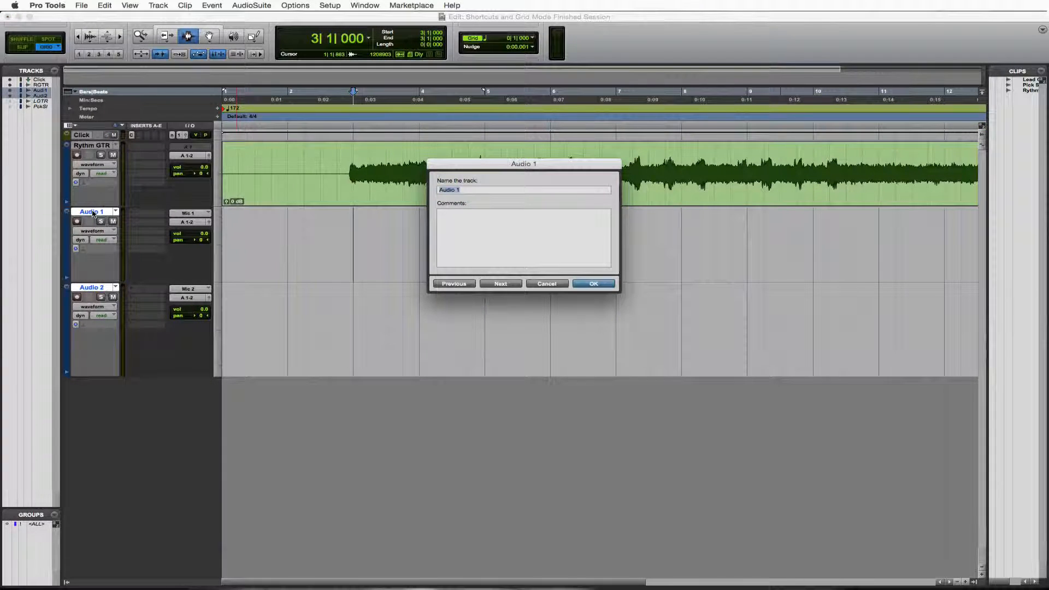
pyautogui.write('Guitar Beat Left')
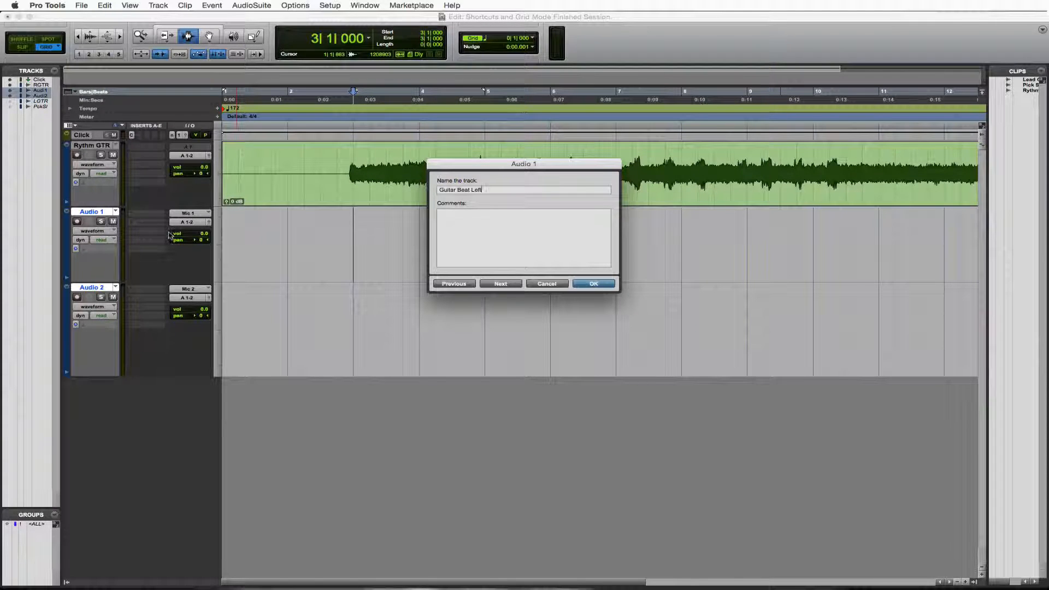
pyautogui.click(592, 283)
pyautogui.write('G')
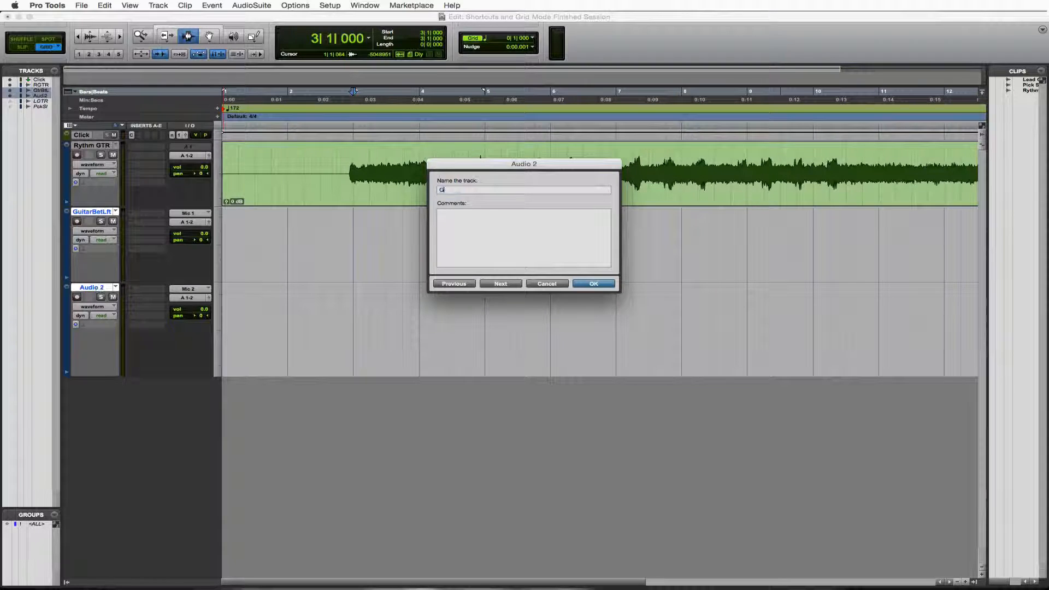
pyautogui.write('uitar Beat Right')
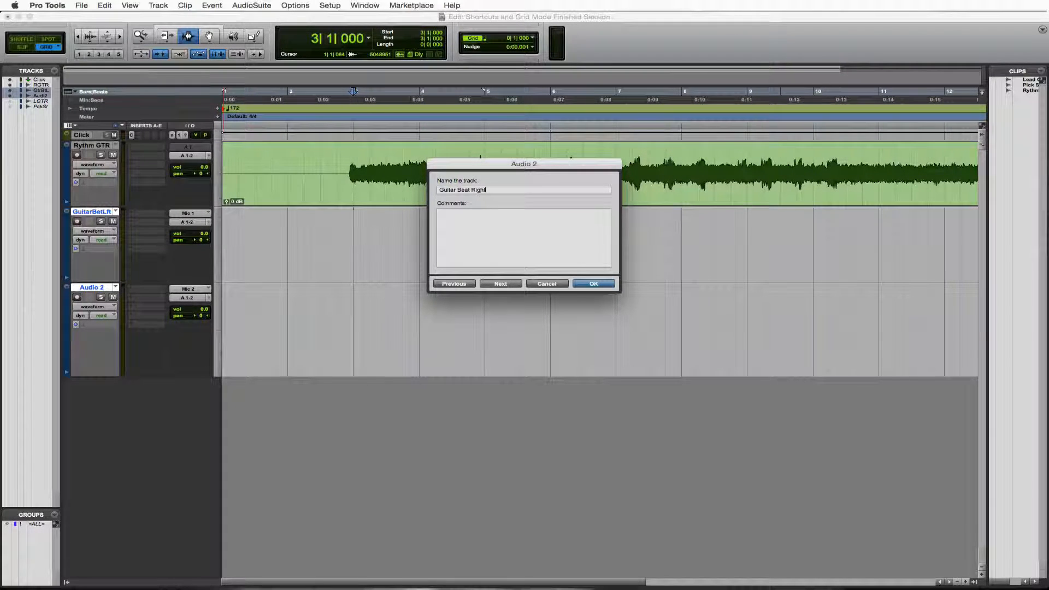
pyautogui.click(592, 283)
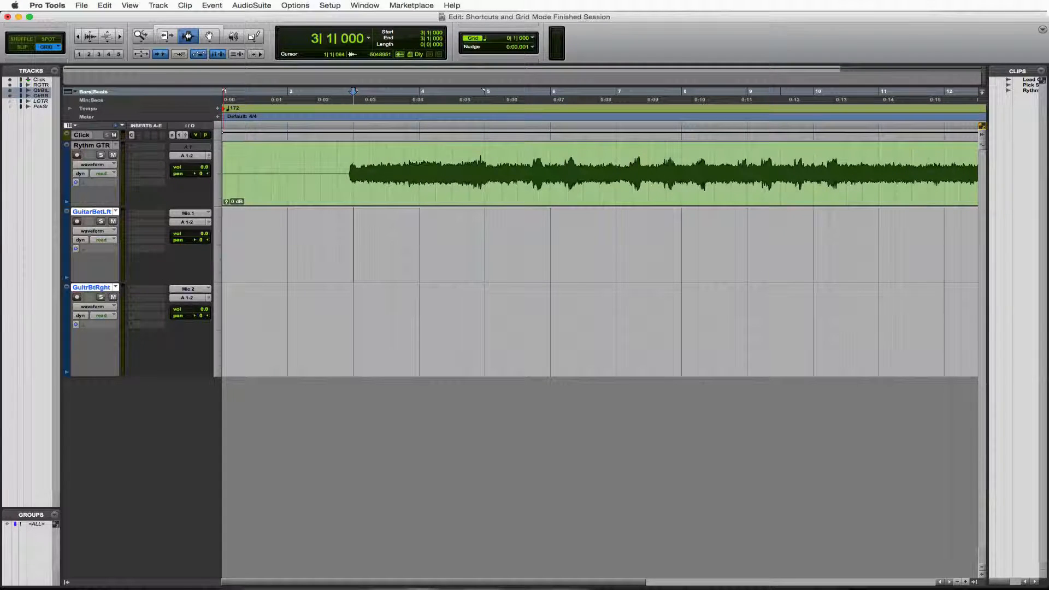
pyautogui.moveTo(91, 211)
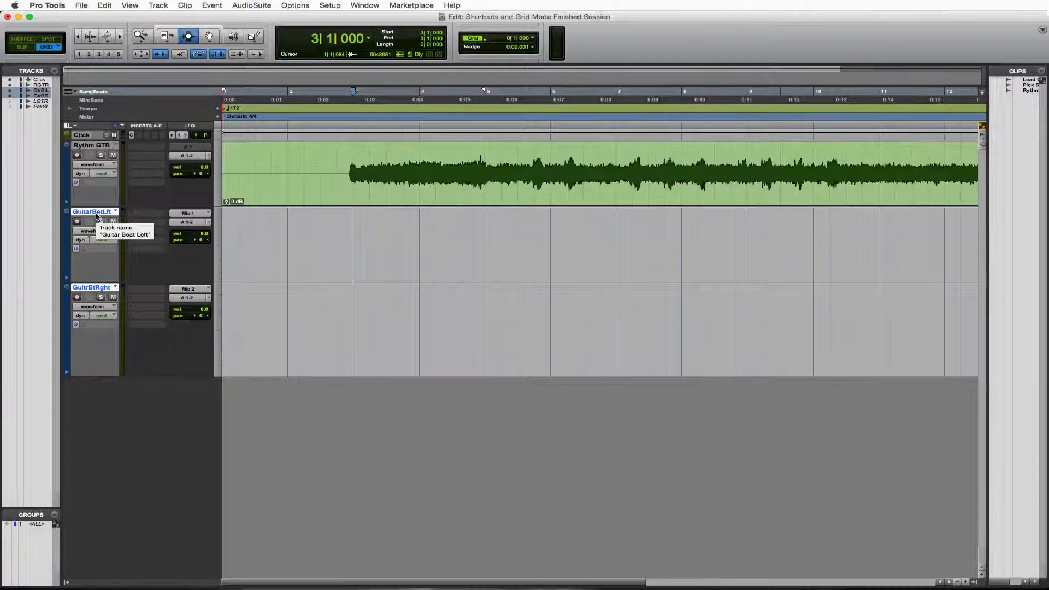
pyautogui.moveTo(177, 267)
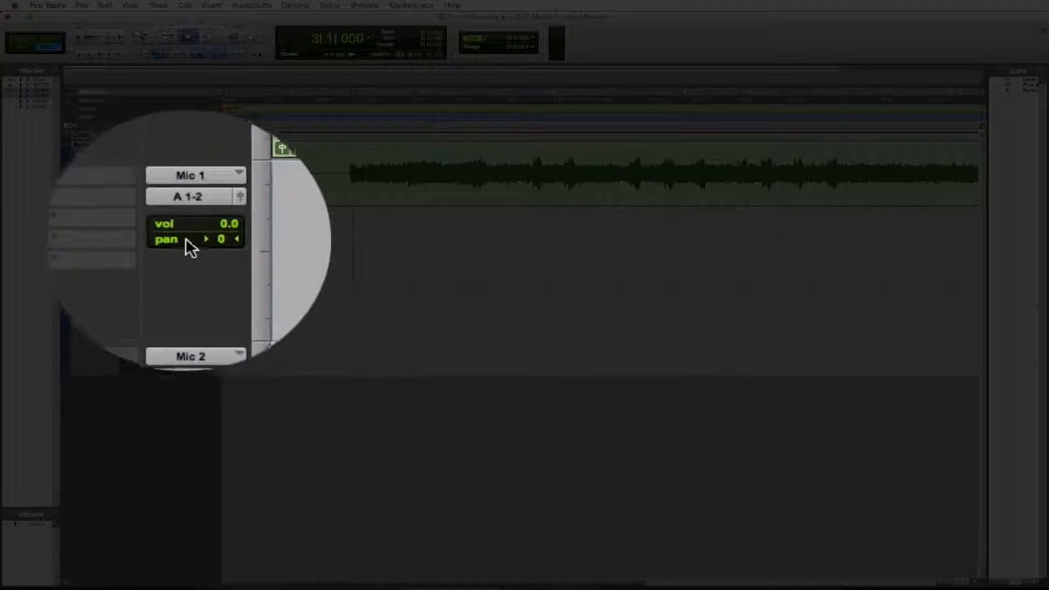
pyautogui.moveTo(202, 240)
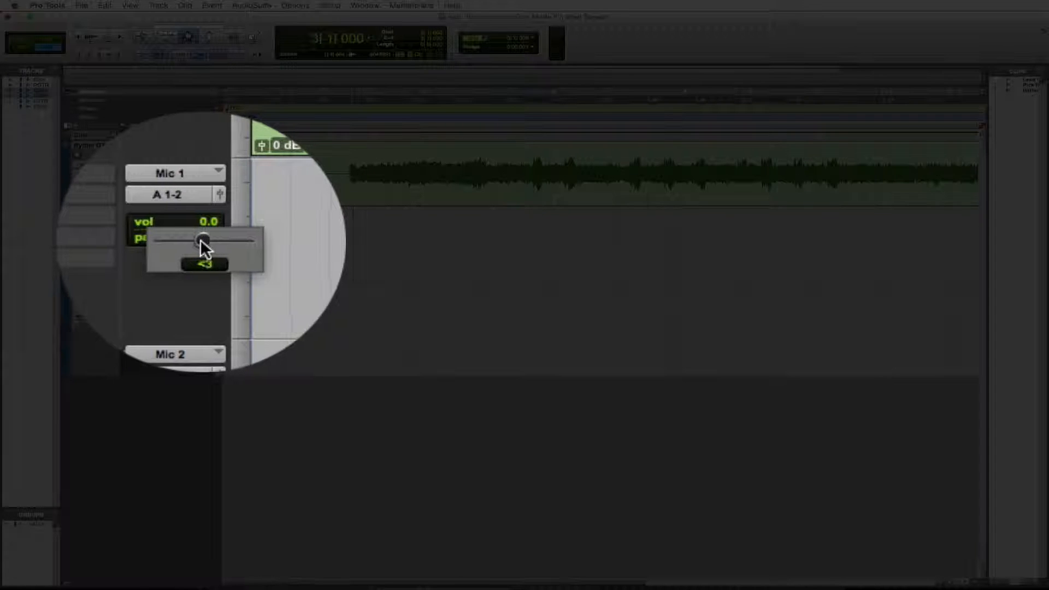
# Pan Guitar Beat Left to <100 and Guitar Beat Right to 100>
pyautogui.moveTo(204, 241); pyautogui.dragTo(190, 235)
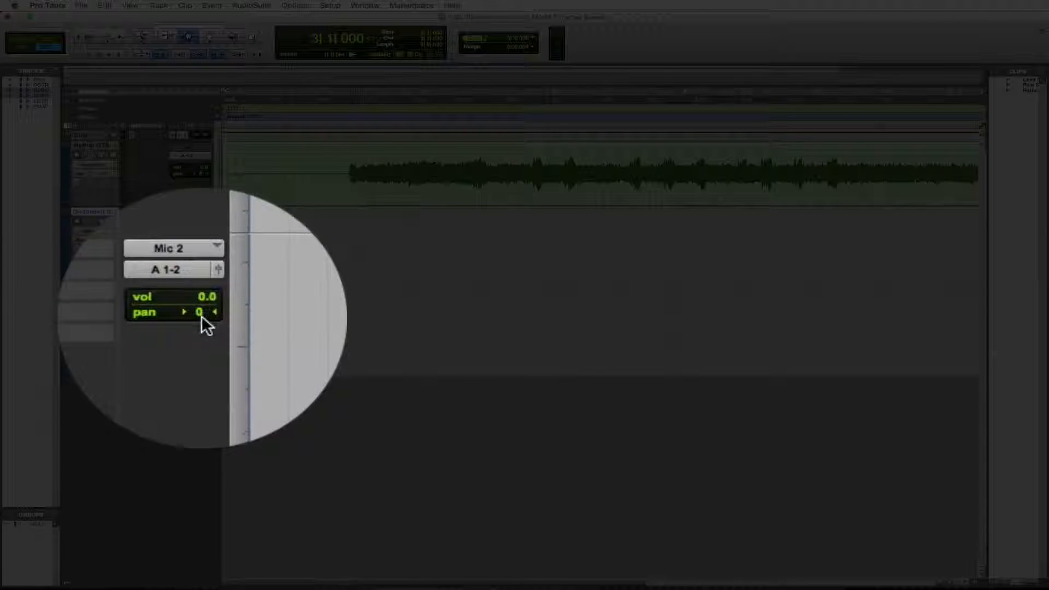
pyautogui.click(198, 312)
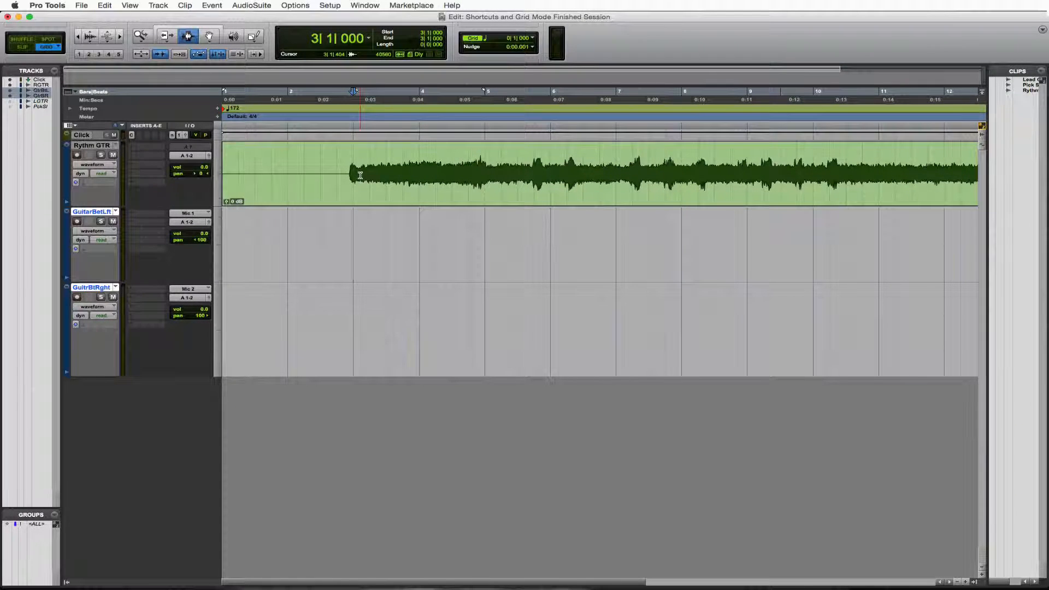
# Copy a one-beat Rythm GTR slice onto Guitar Beat Left at bar 5 and Right at 5|3
pyautogui.press('space')
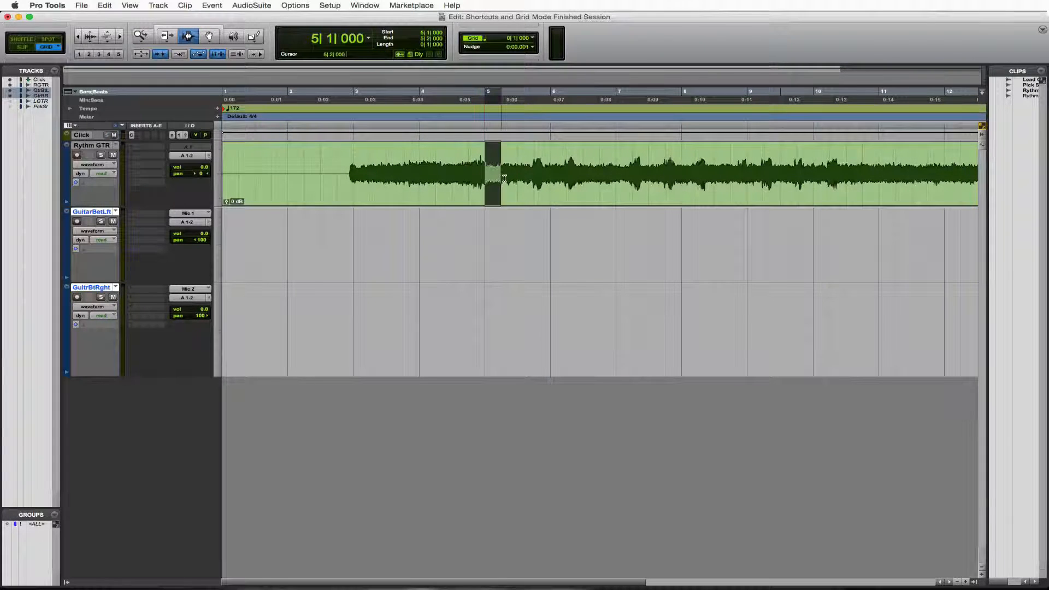
pyautogui.click(501, 178)
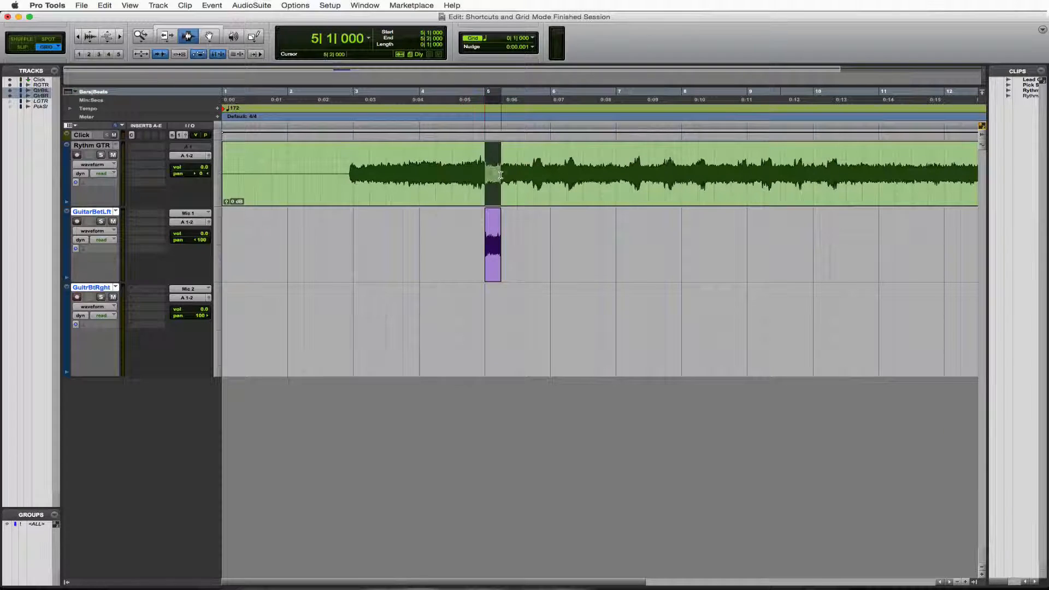
pyautogui.click(508, 173)
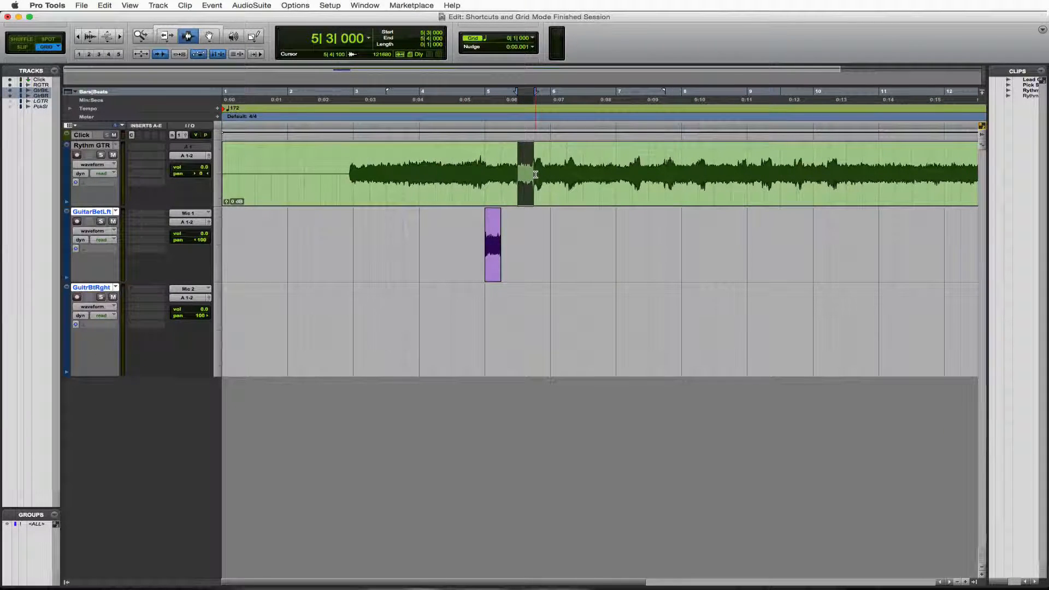
pyautogui.click(104, 5)
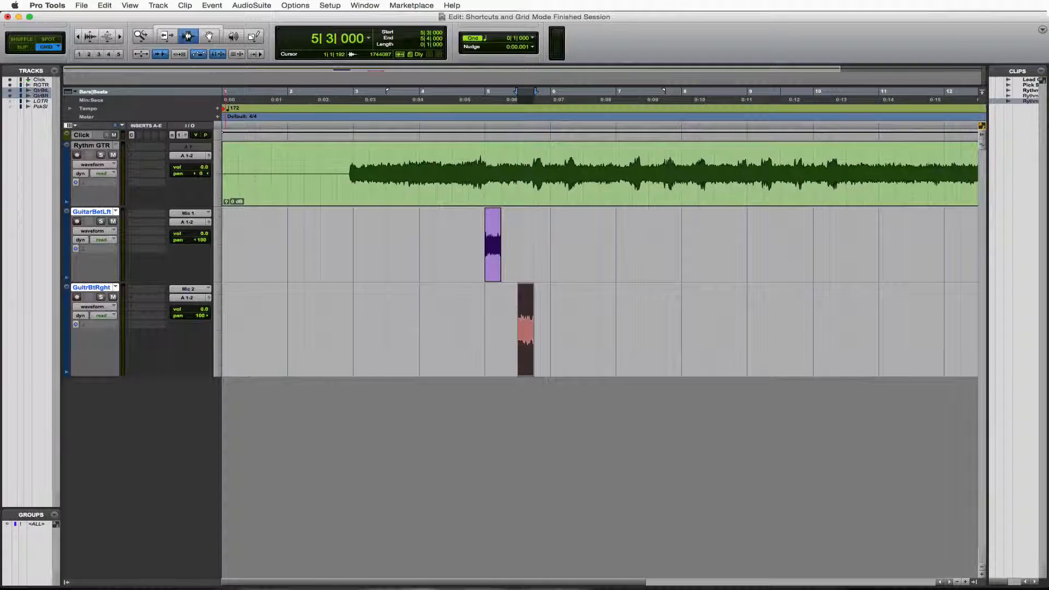
pyautogui.moveTo(92, 145)
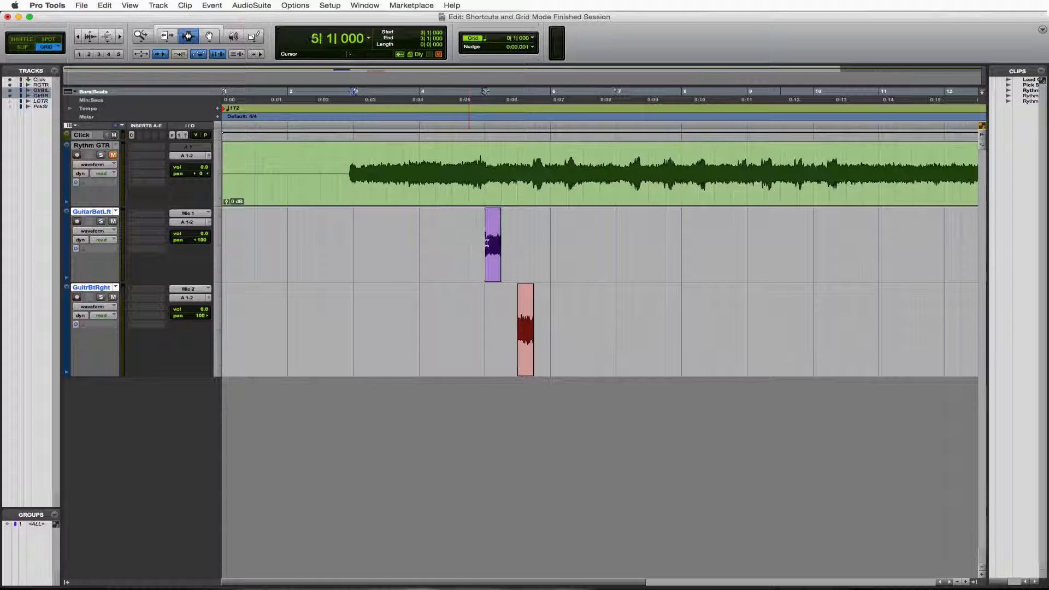
# Mute Rythm GTR and play back only the panned guitar hits
pyautogui.press('space')
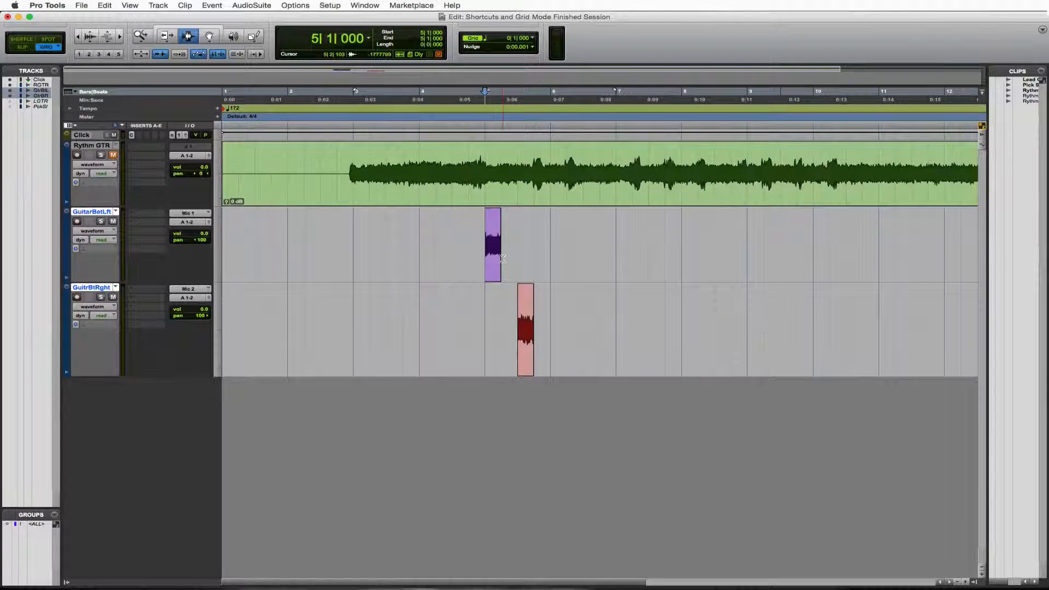
# Copy the left-track guitar hit to bar 6, beats 1 and 2
pyautogui.click(517, 251)
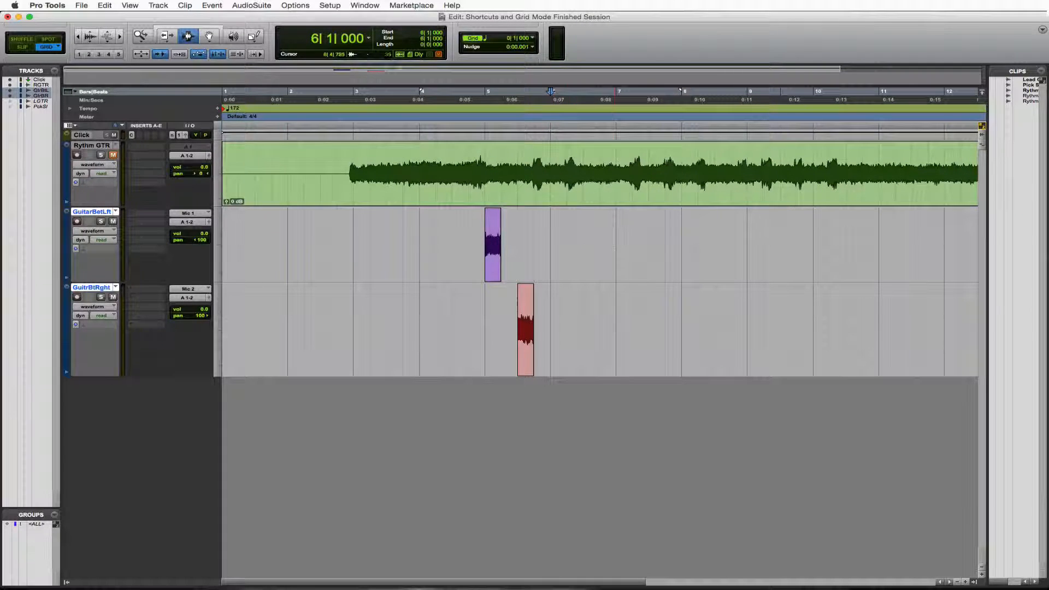
pyautogui.click(549, 253)
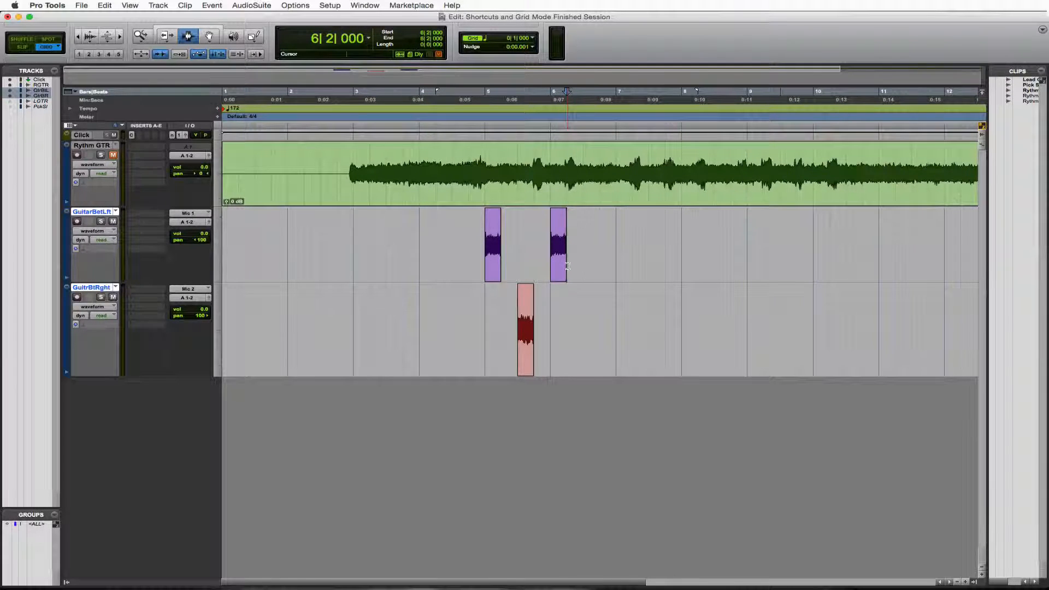
pyautogui.moveTo(558, 245); pyautogui.dragTo(575, 244)
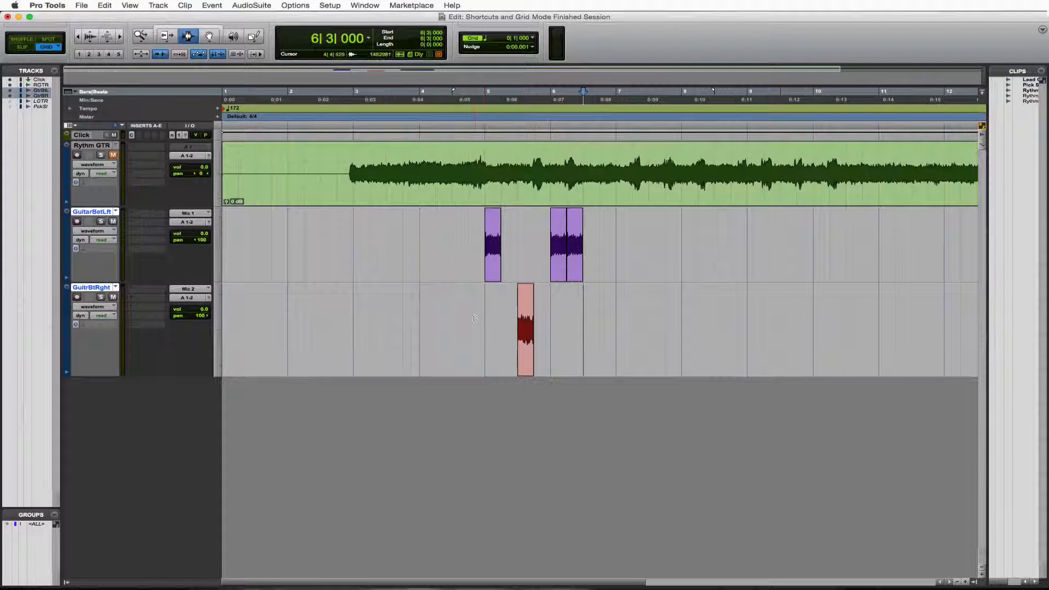
pyautogui.click(486, 99)
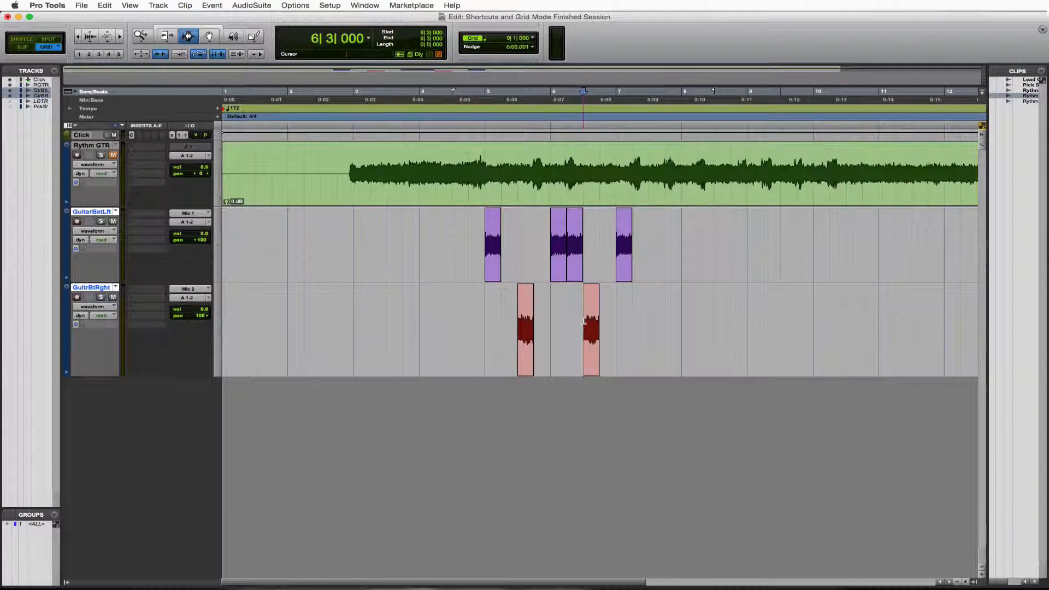
# Paste alternating hits on Guitar Beat Left and Right from 6|3 through bar 9
pyautogui.click(590, 328)
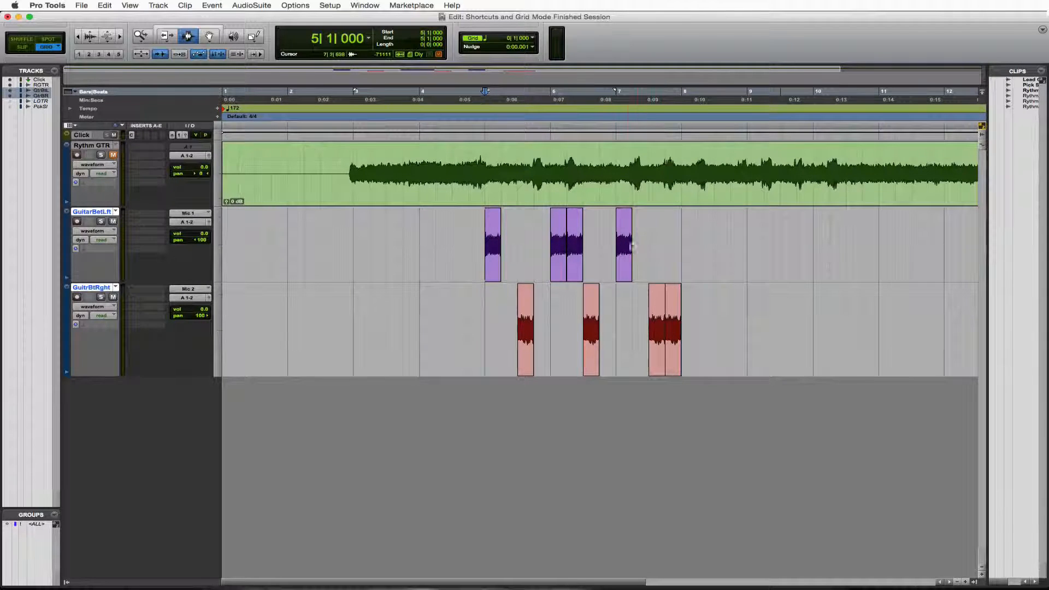
pyautogui.click(622, 245)
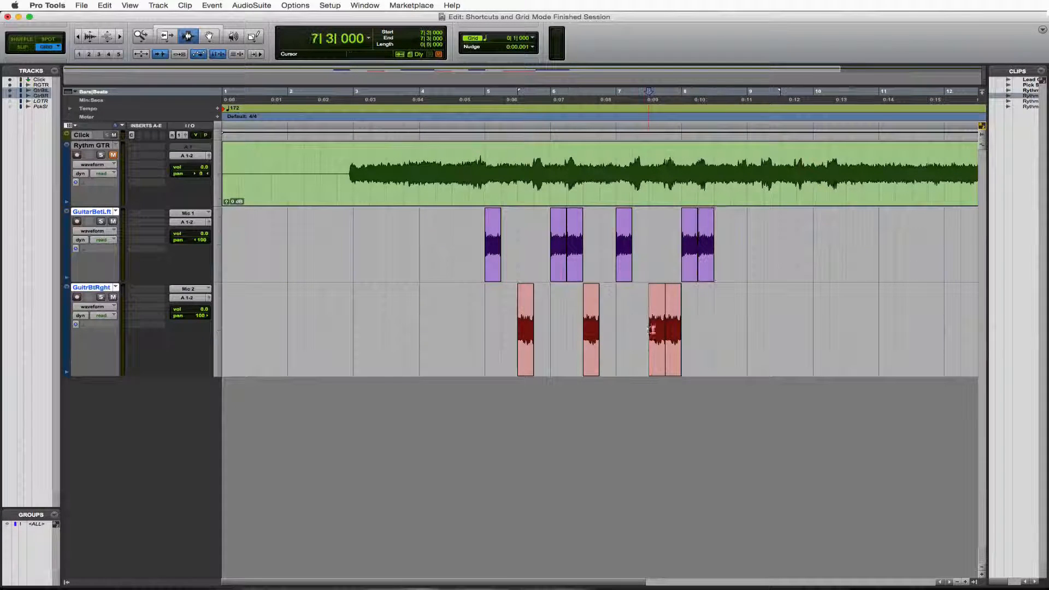
pyautogui.click(664, 330)
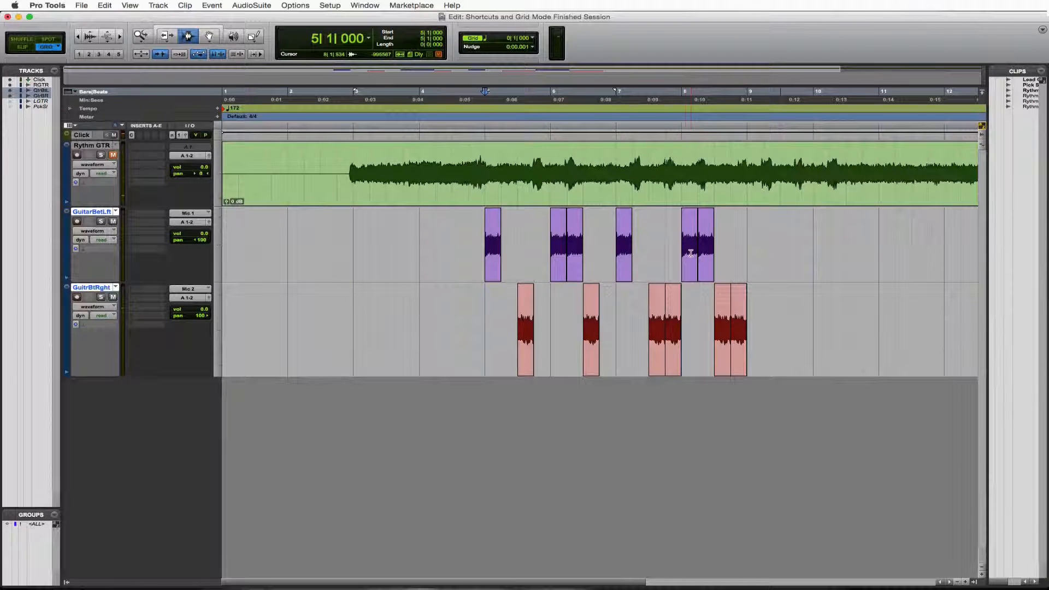
pyautogui.click(686, 244)
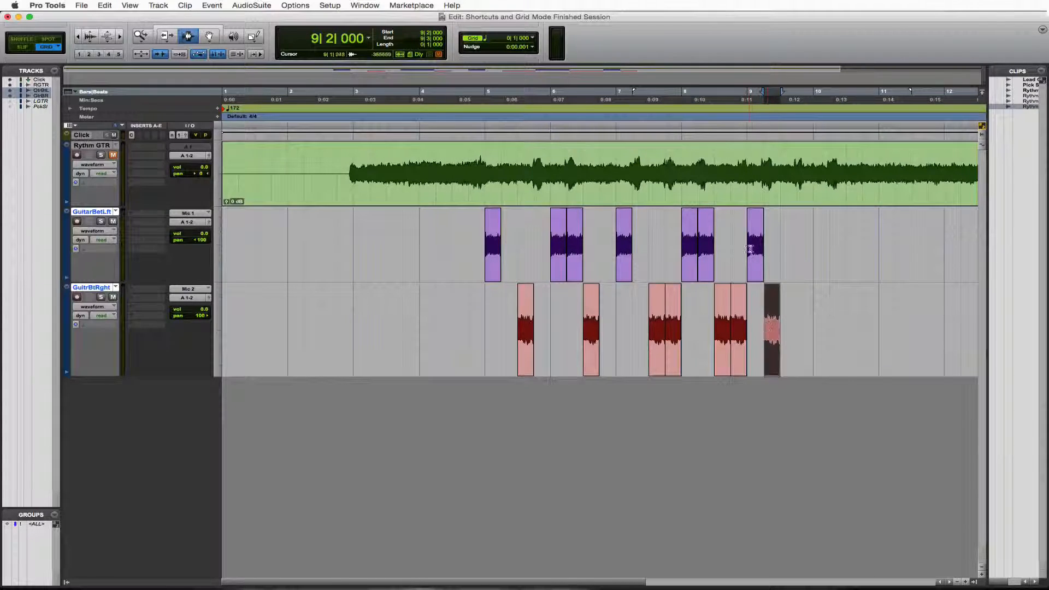
pyautogui.click(754, 246)
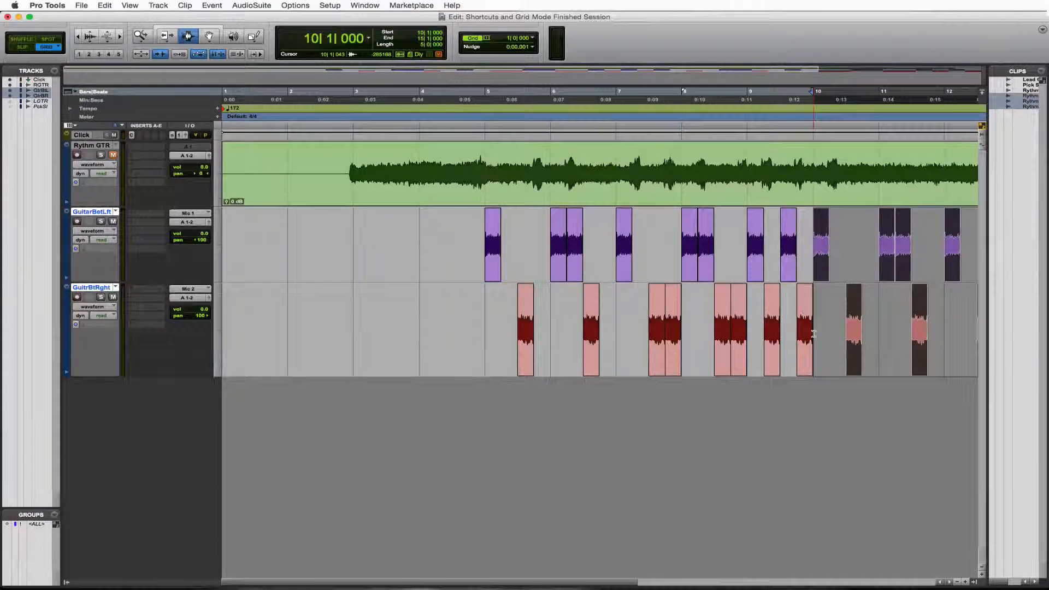
# Zoom out, repeat the hit pattern to about bar 40, and play it back
pyautogui.press('r')
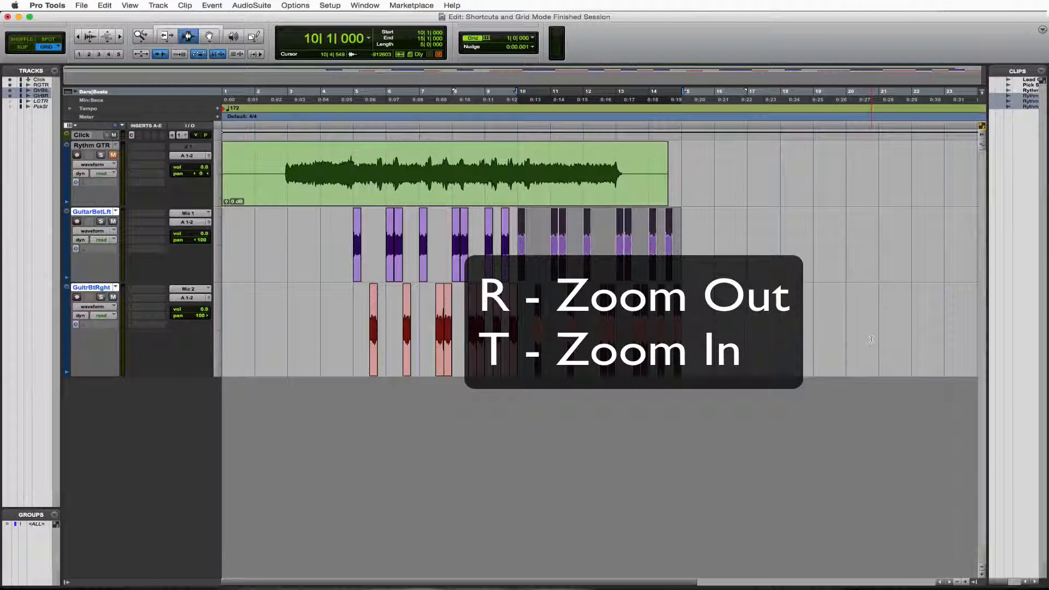
pyautogui.press('r')
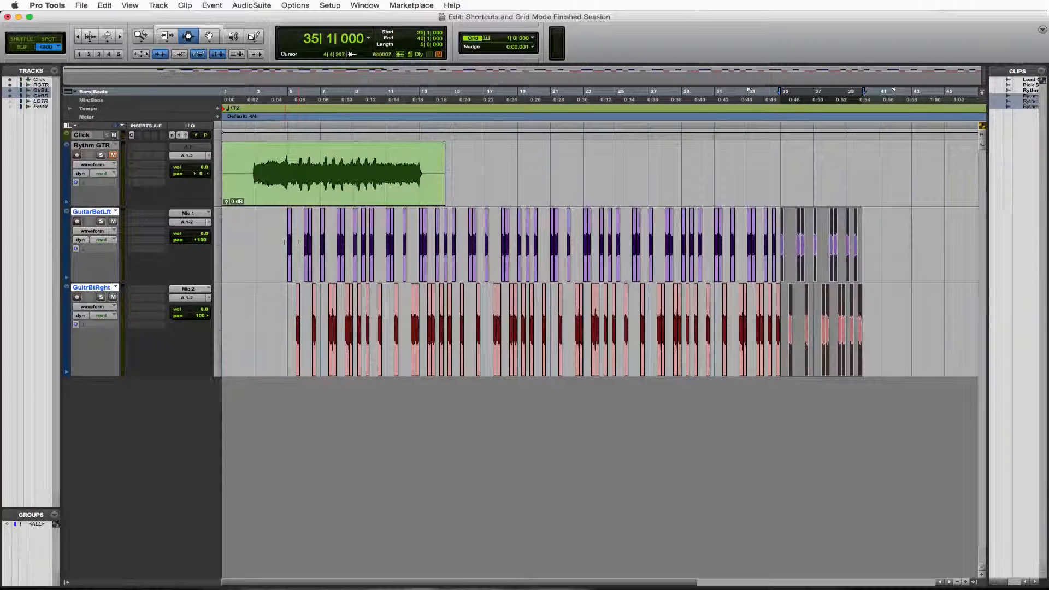
pyautogui.press('space')
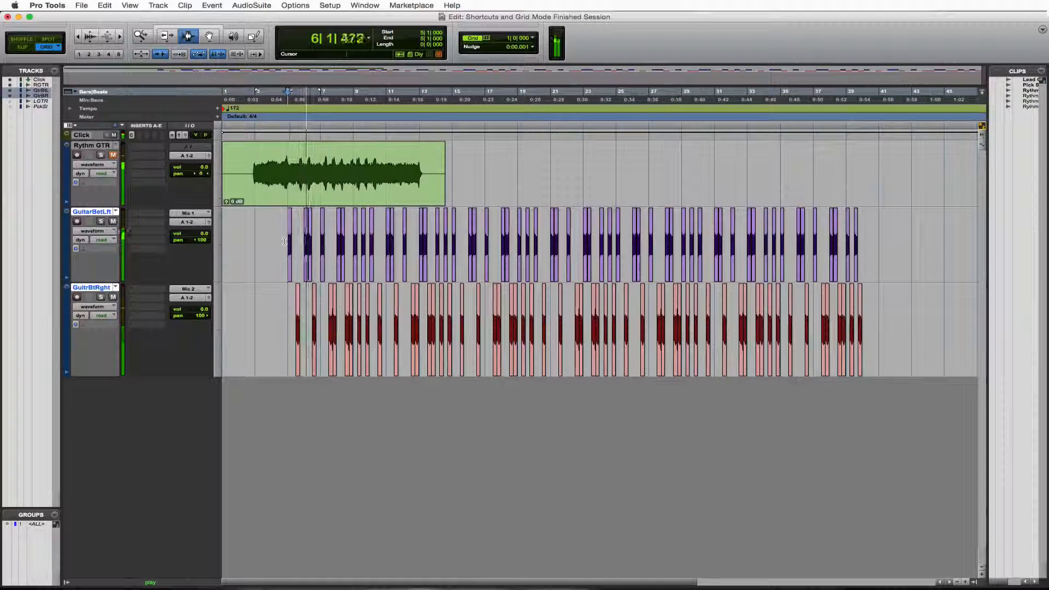